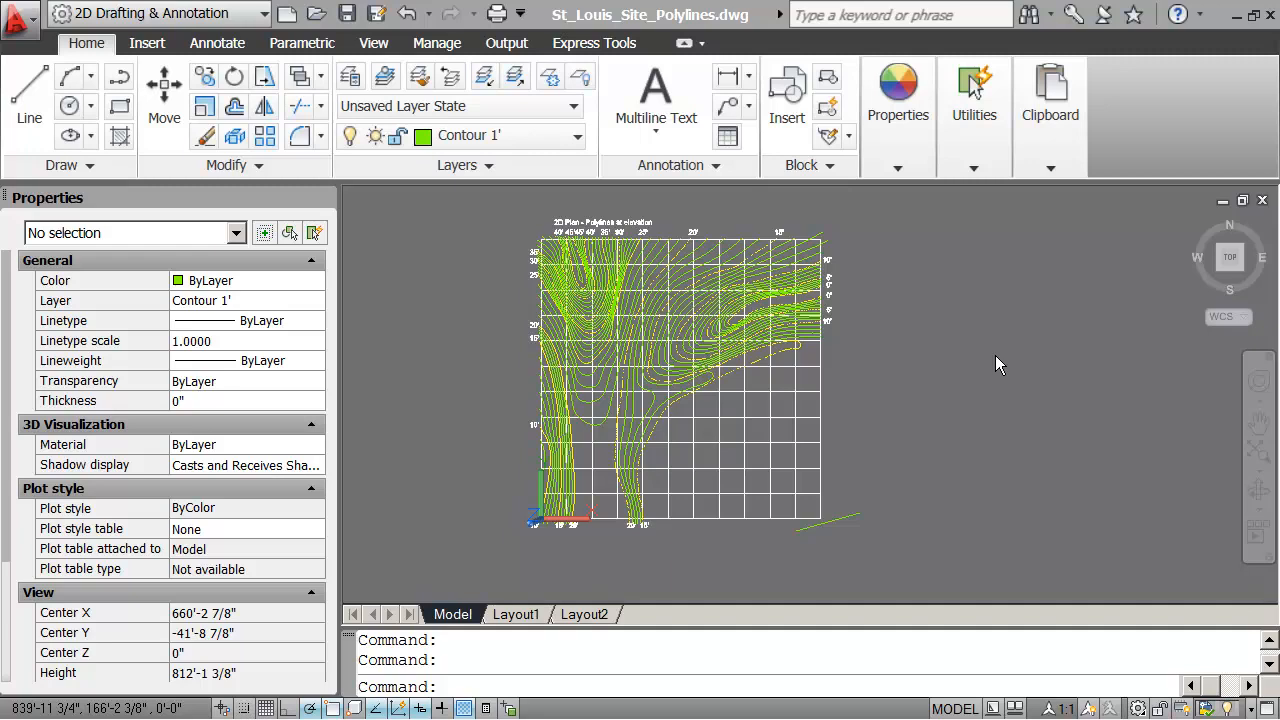
mouse_move(940, 362)
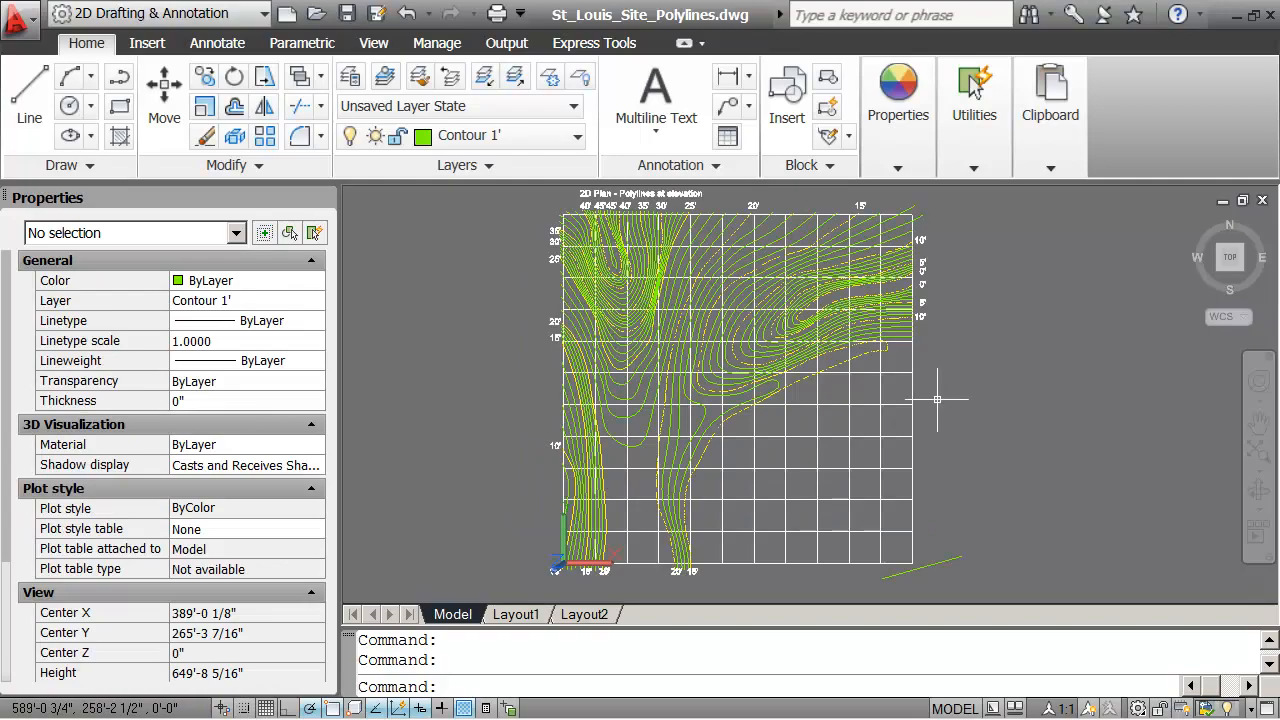
mouse_move(446, 332)
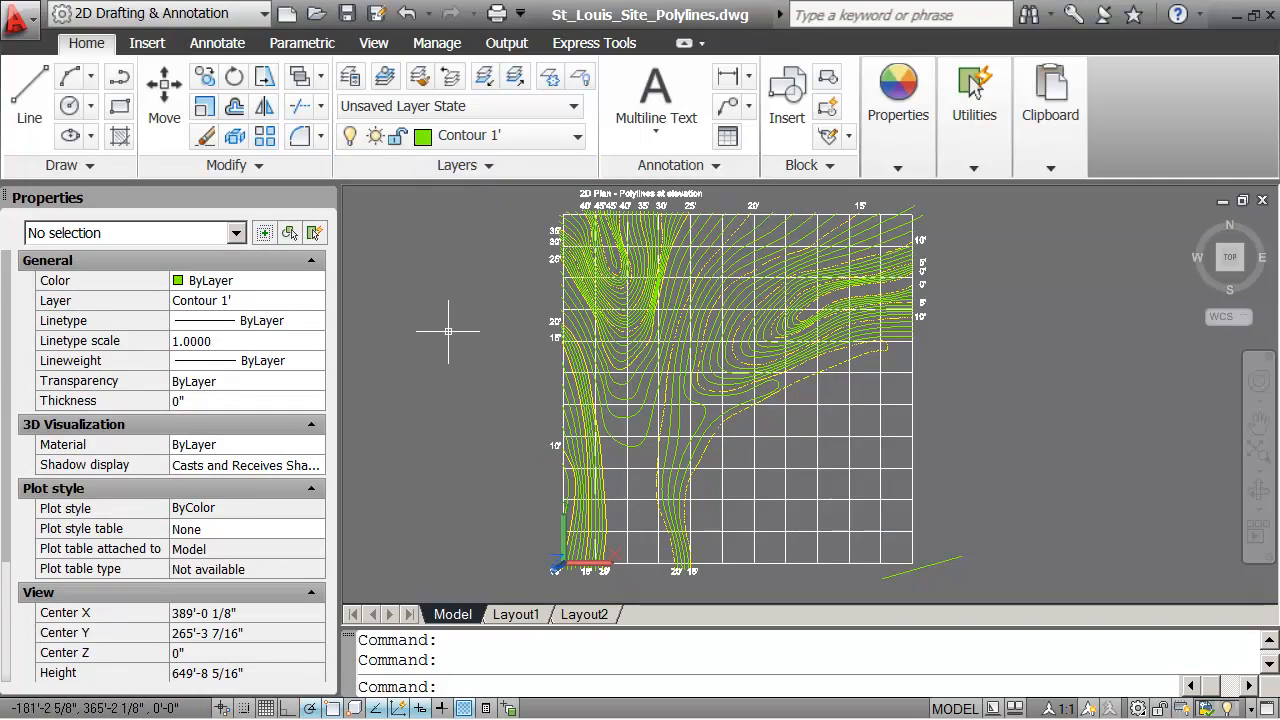
Orbit the St. Louis site drawing so the contour polylines show as tilted 3D terrain
drag(448, 330, 496, 332)
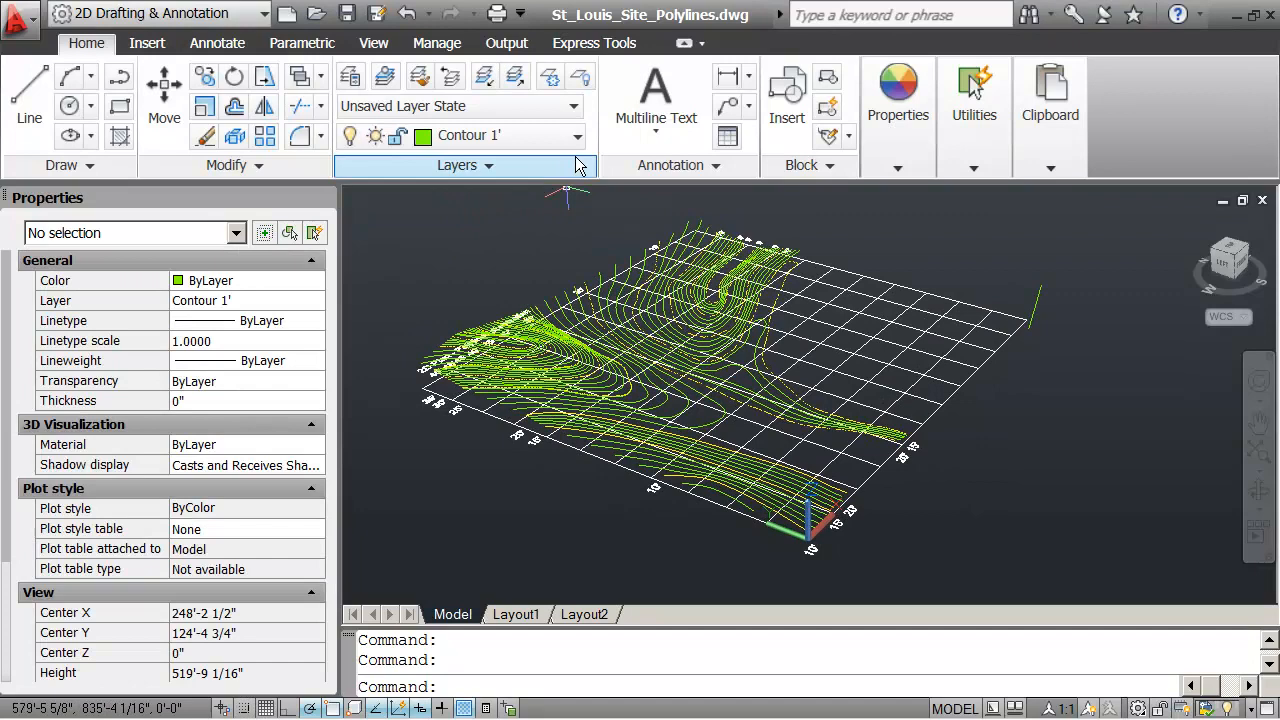
mouse_move(580, 136)
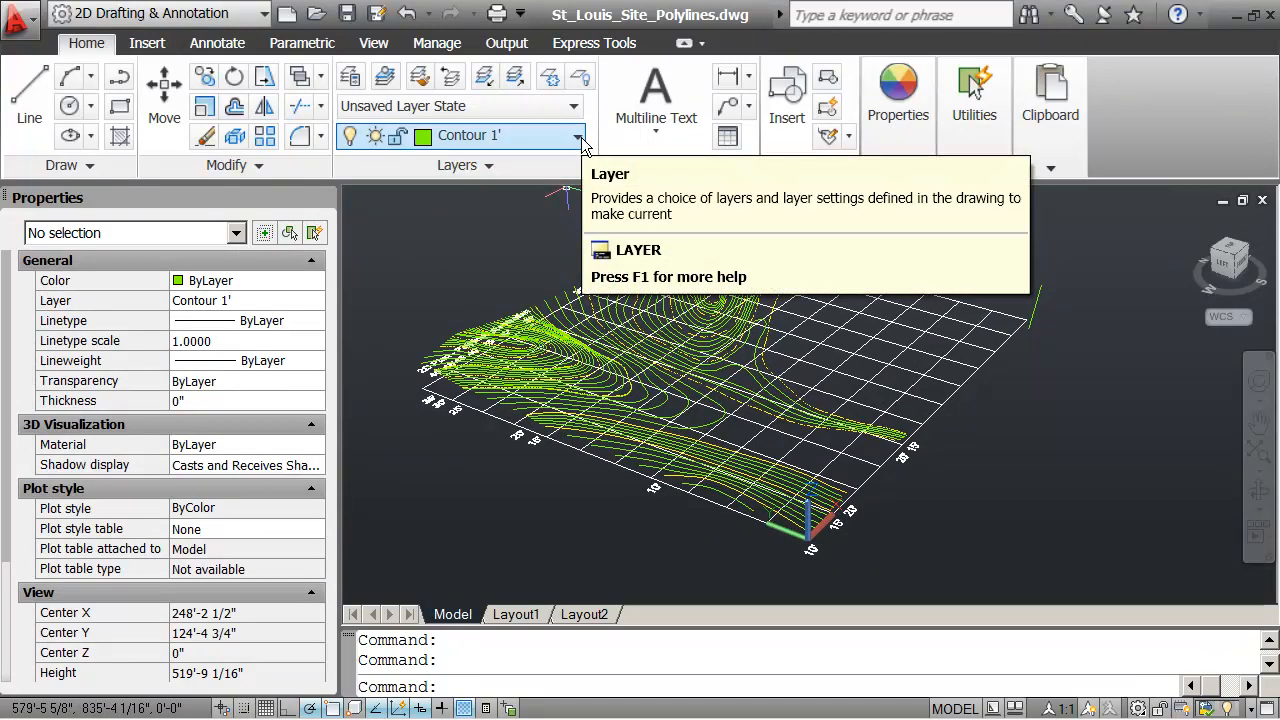
Turn off the Contour 1' and Grid 50' layers from the Layers dropdown, confirming the current-layer prompt
click(580, 136)
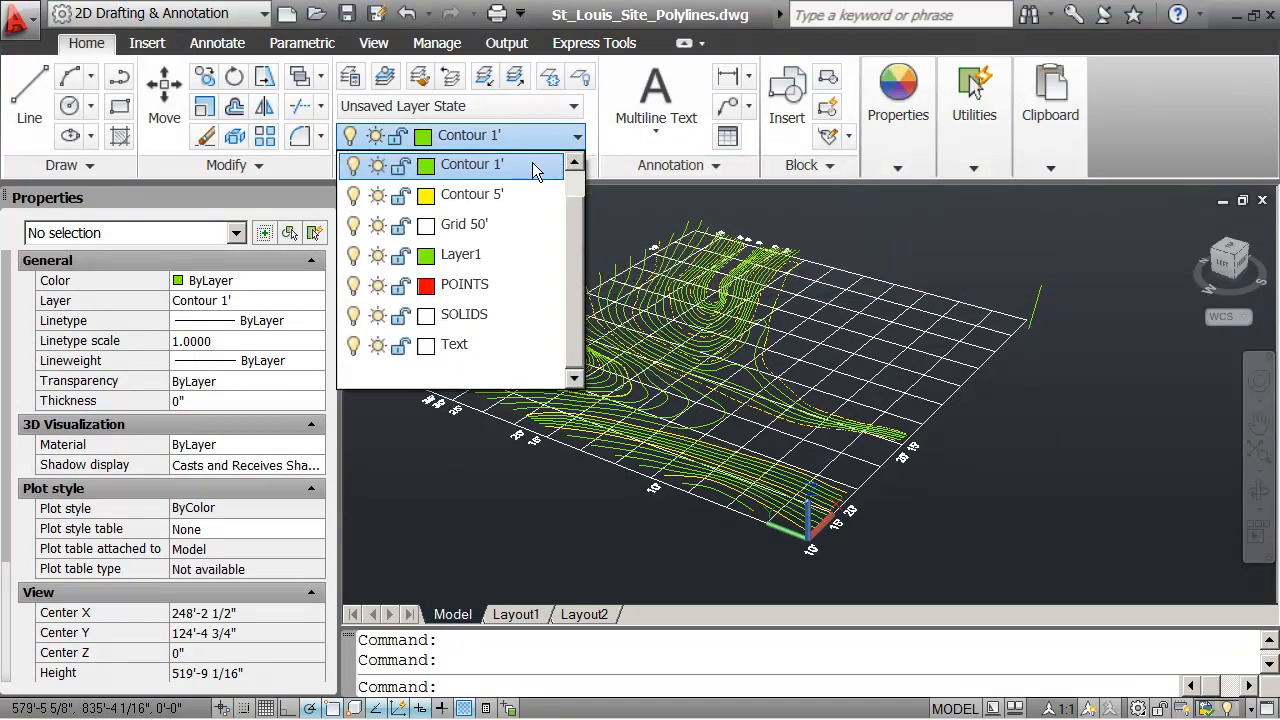
mouse_move(352, 164)
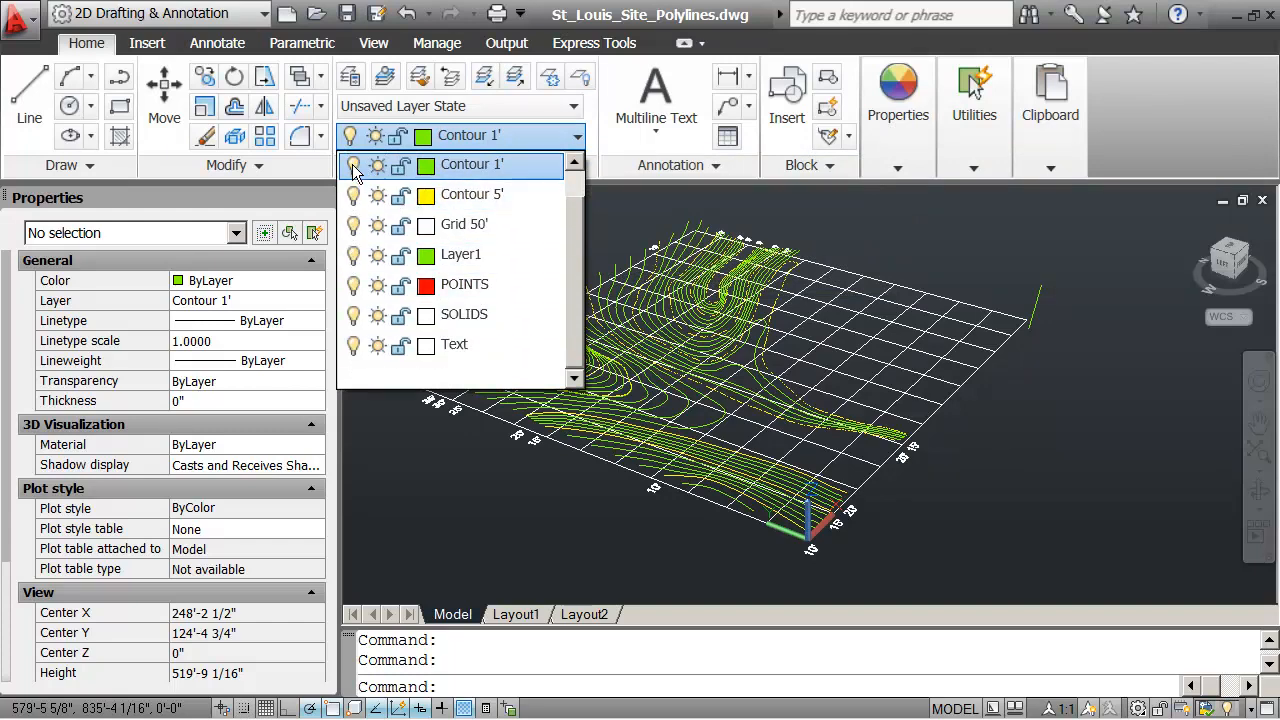
click(352, 166)
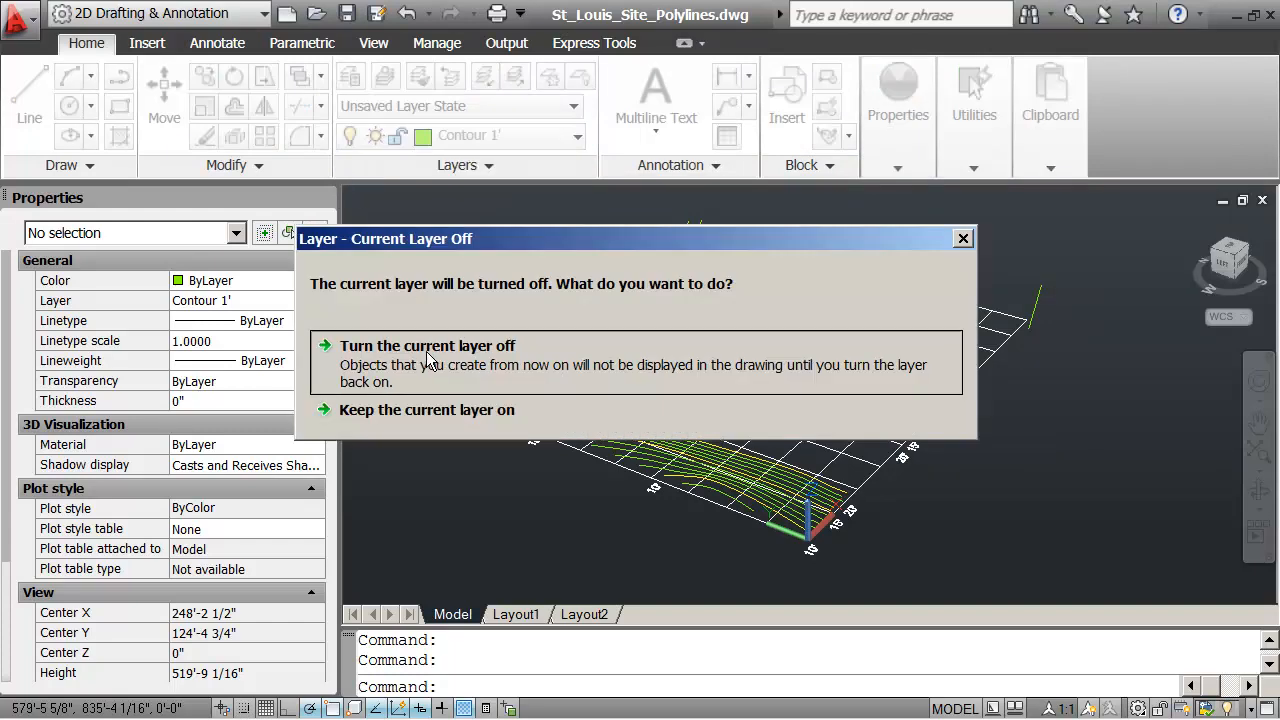
click(426, 410)
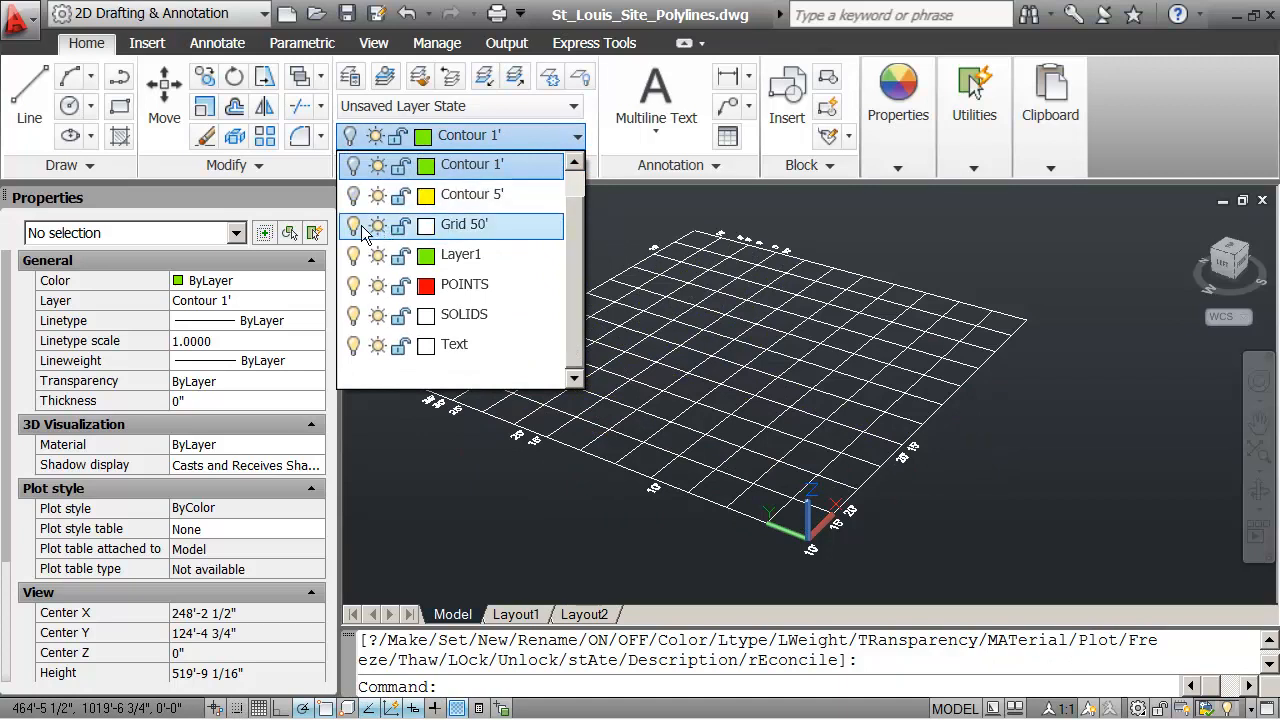
click(354, 224)
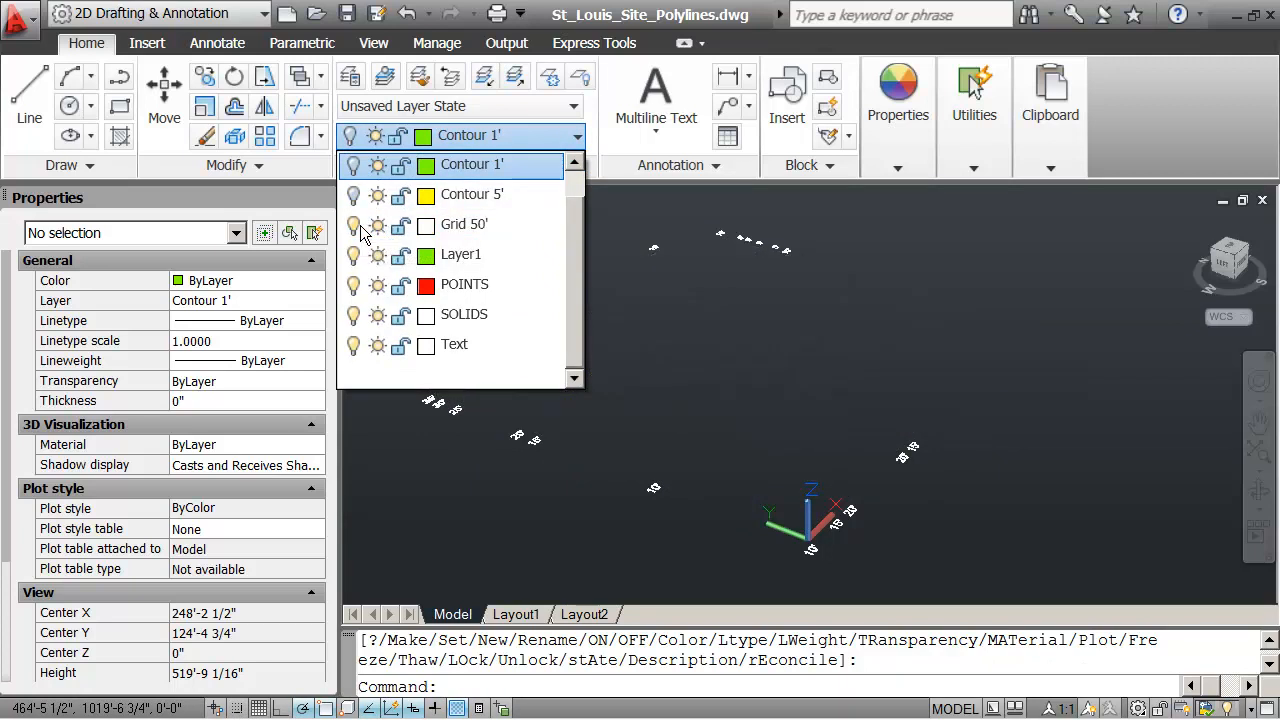
mouse_move(354, 226)
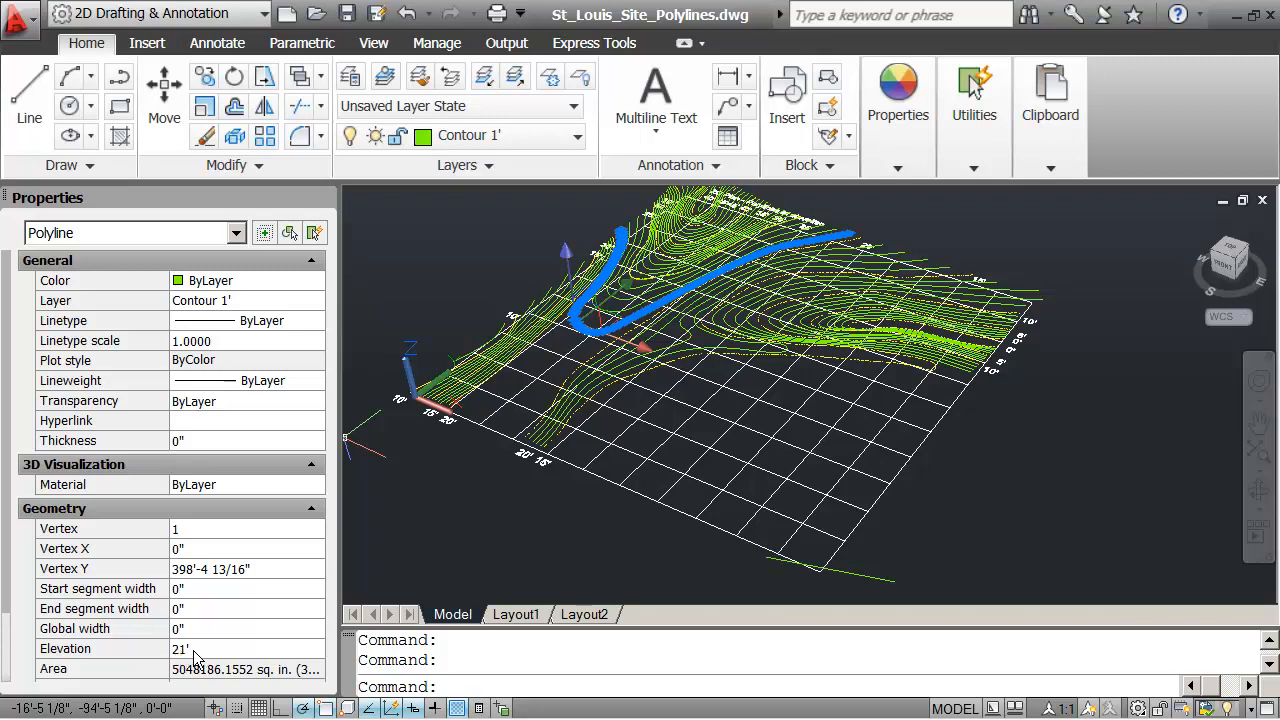
mouse_move(456, 220)
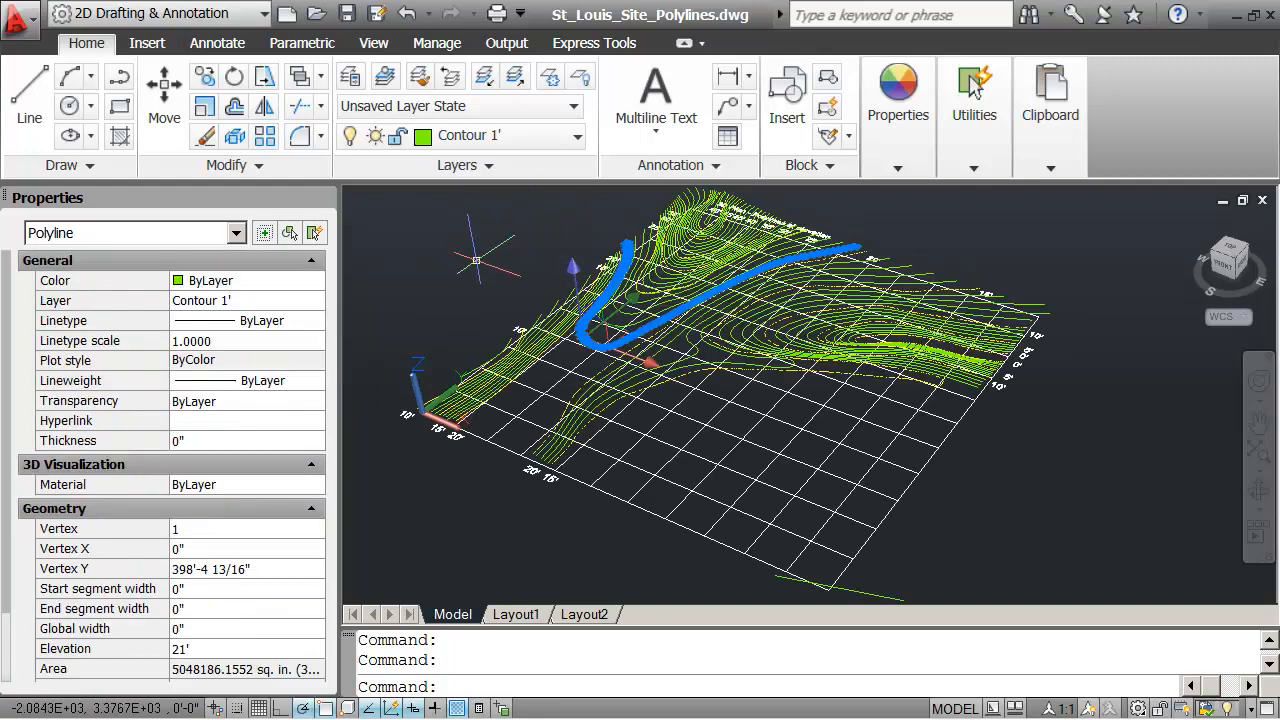
Clear the selected contour polyline after reading its 21' elevation in Properties
key(Escape)
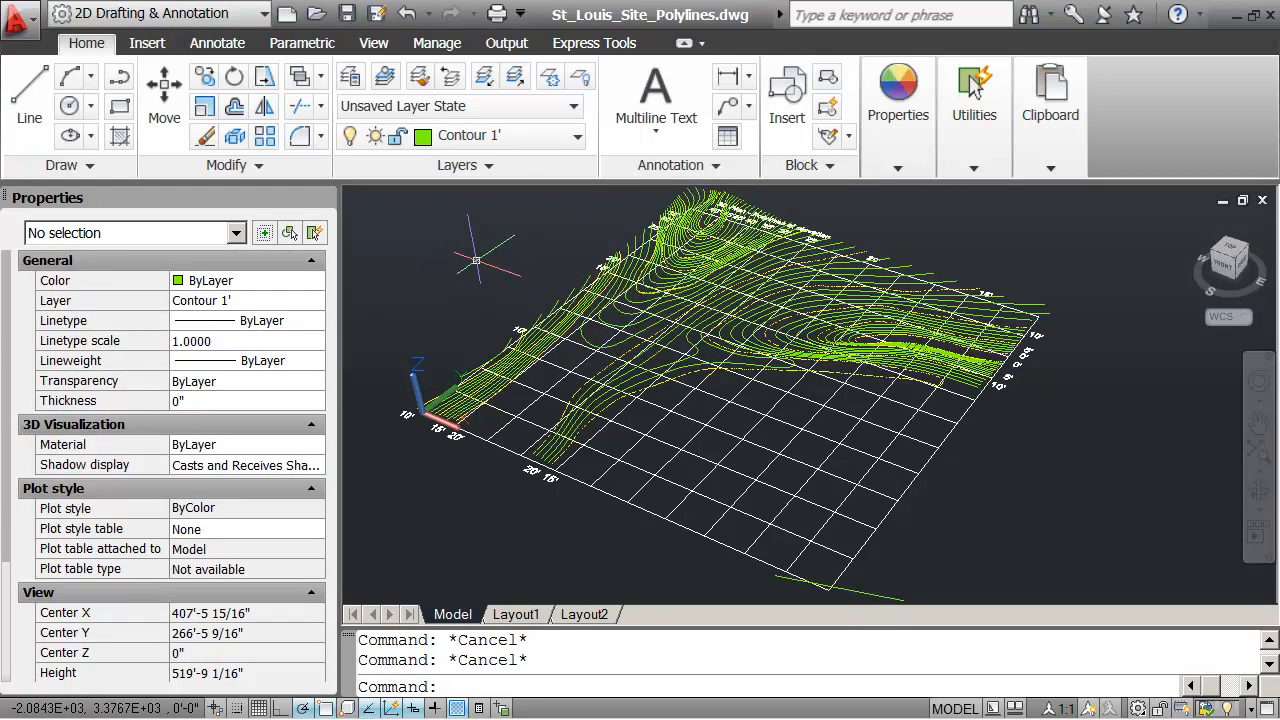